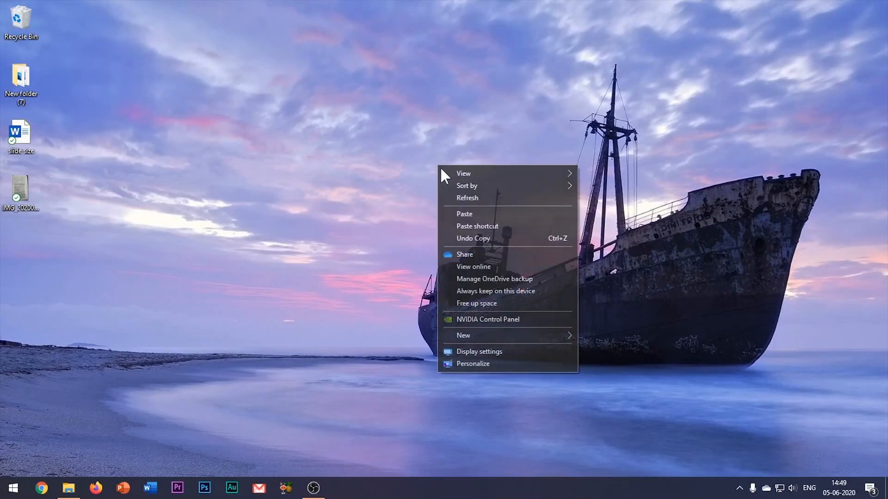
Dismiss the desktop menu and open IMG_20200605_143130.jpg in Photos
{"action": "left_click", "coordinate": [467, 198]}
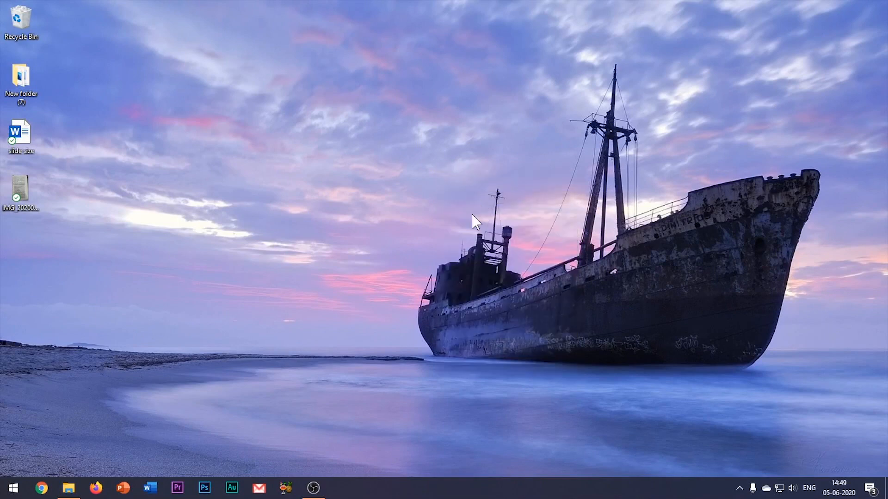
{"action": "mouse_move", "coordinate": [303, 395]}
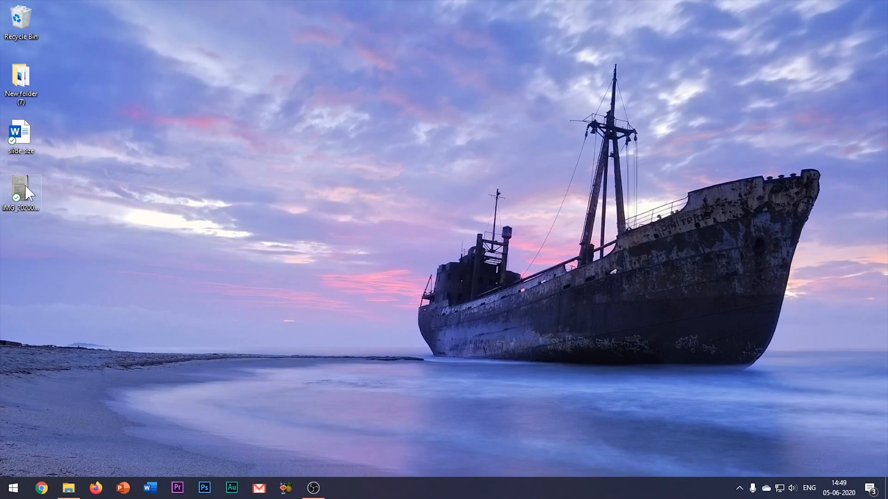
{"action": "double_click", "coordinate": [21, 192]}
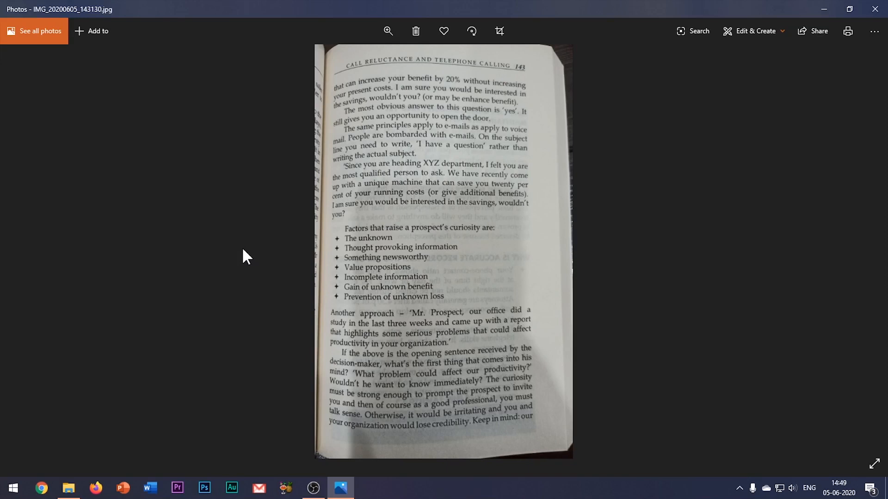
{"action": "mouse_move", "coordinate": [277, 170]}
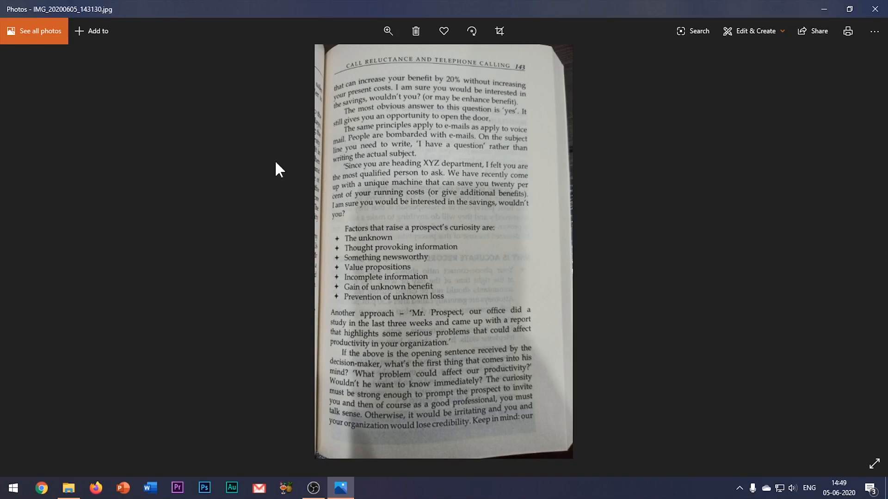
{"action": "mouse_move", "coordinate": [477, 302]}
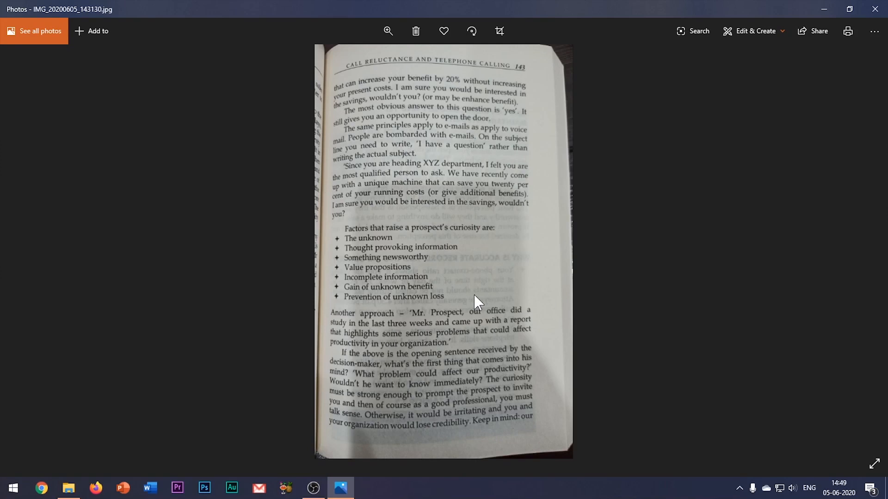
{"action": "mouse_move", "coordinate": [129, 492]}
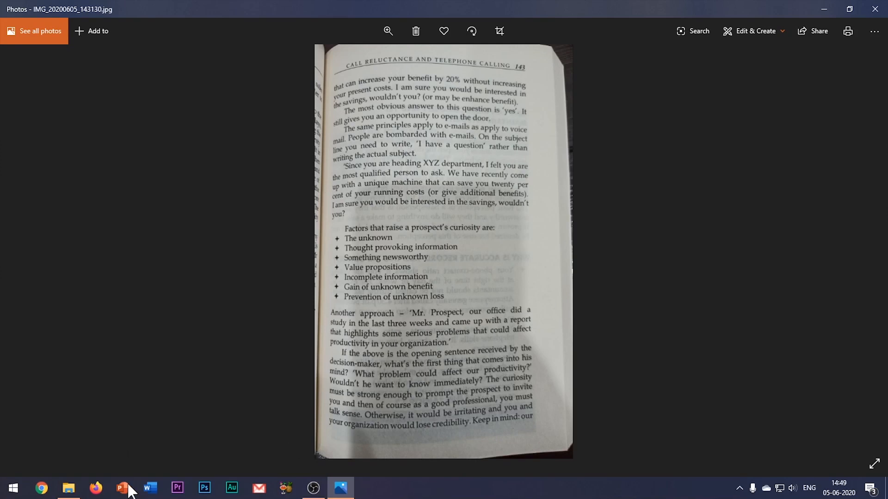
{"action": "mouse_move", "coordinate": [589, 211]}
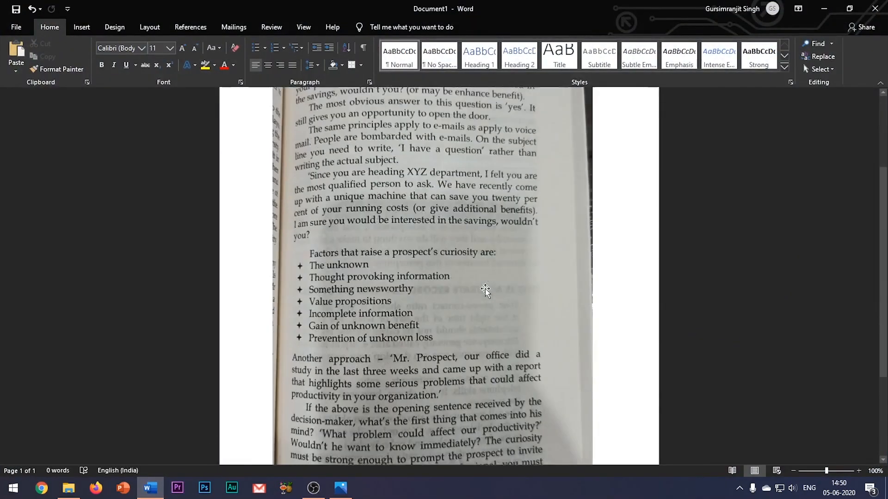
Scroll up to view the inserted book-page photo in the blank document
{"action": "scroll", "scroll_direction": "up", "scroll_amount": 3}
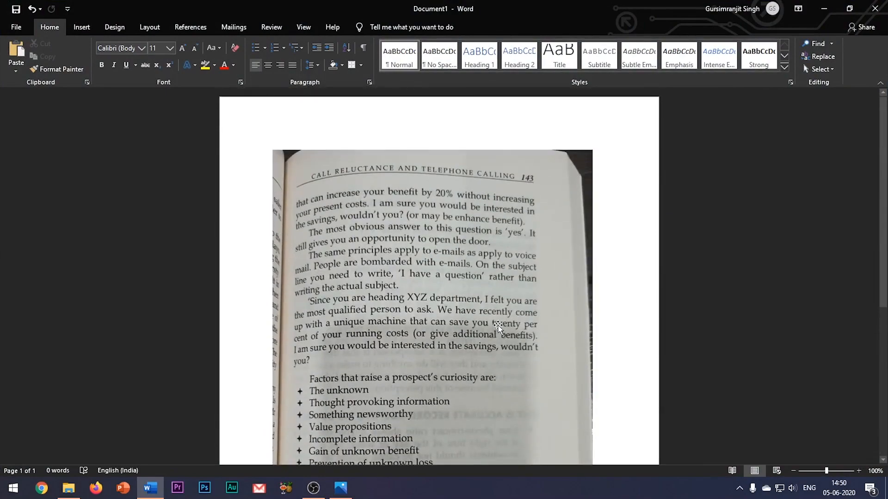
Export the document as Doc1.pdf to the Desktop via Create PDF/XPS
{"action": "left_click", "coordinate": [16, 27]}
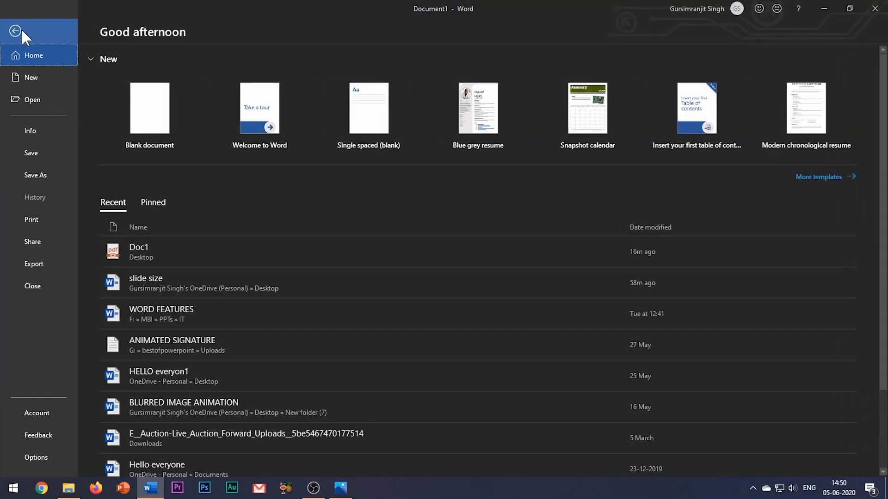
{"action": "left_click", "coordinate": [34, 263]}
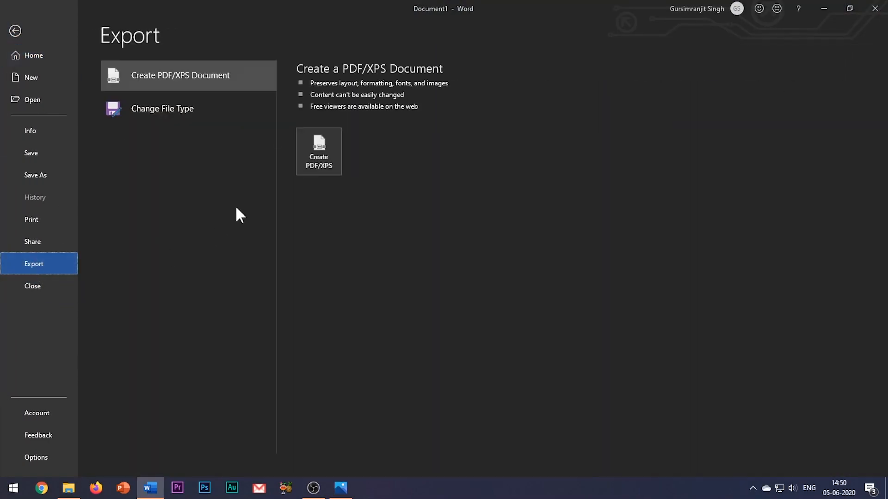
{"action": "left_click", "coordinate": [318, 151]}
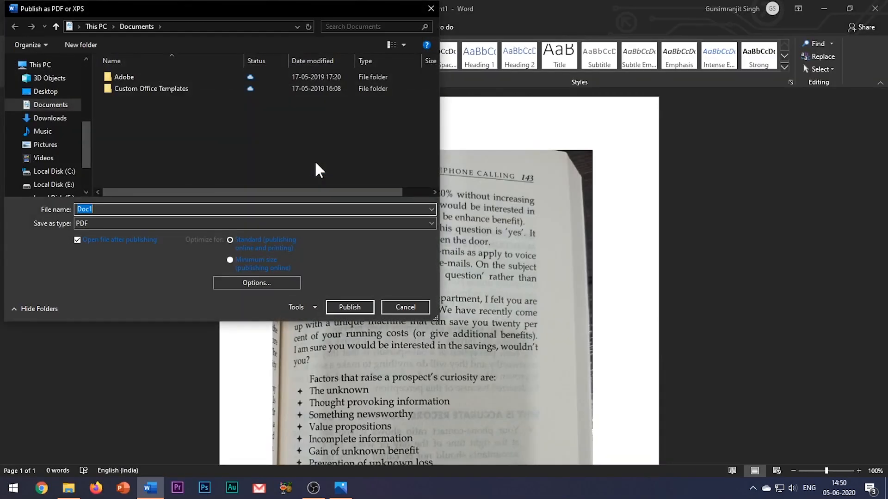
{"action": "left_click", "coordinate": [45, 91]}
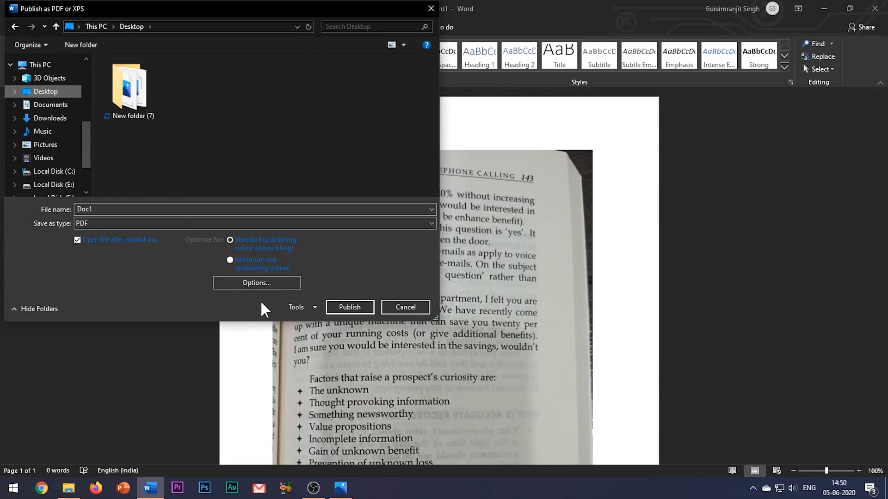
{"action": "left_click", "coordinate": [405, 307]}
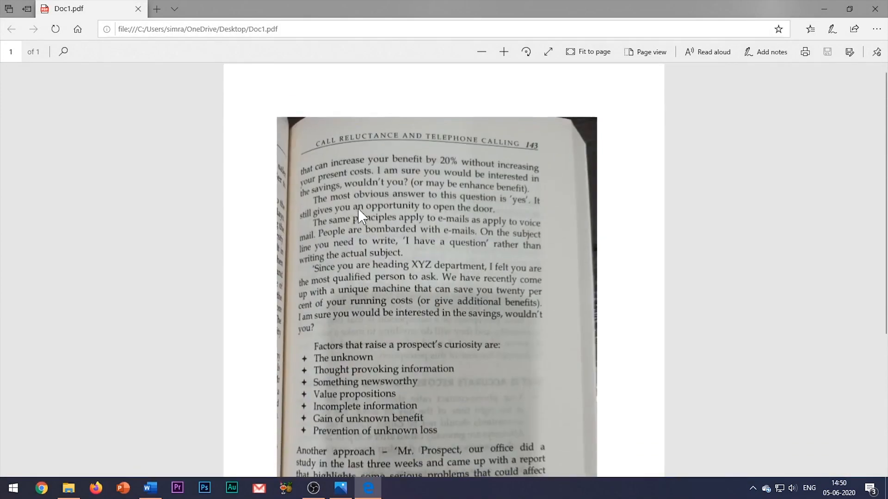
Relaunch Word from the taskbar
{"action": "left_click", "coordinate": [149, 487]}
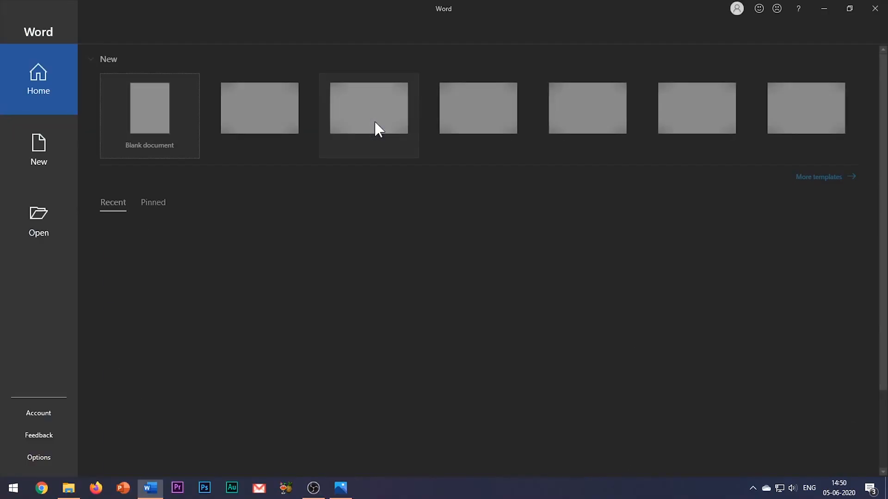
Open Doc1.pdf from the Desktop and accept Word's conversion to editable text
{"action": "left_click", "coordinate": [38, 221]}
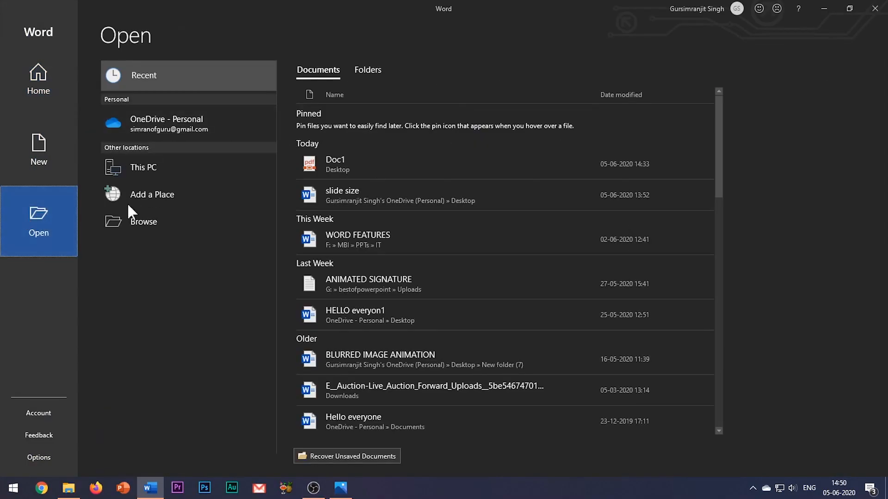
{"action": "left_click", "coordinate": [143, 222]}
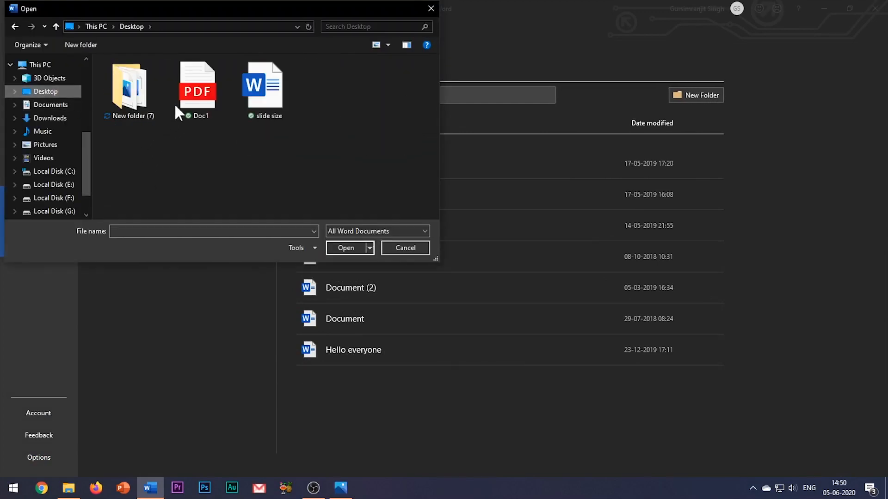
{"action": "left_click", "coordinate": [197, 85]}
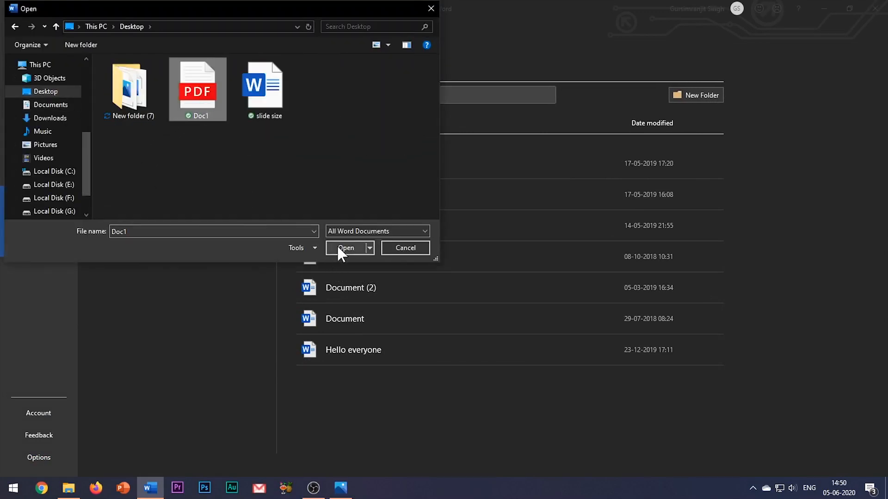
{"action": "left_click", "coordinate": [345, 248]}
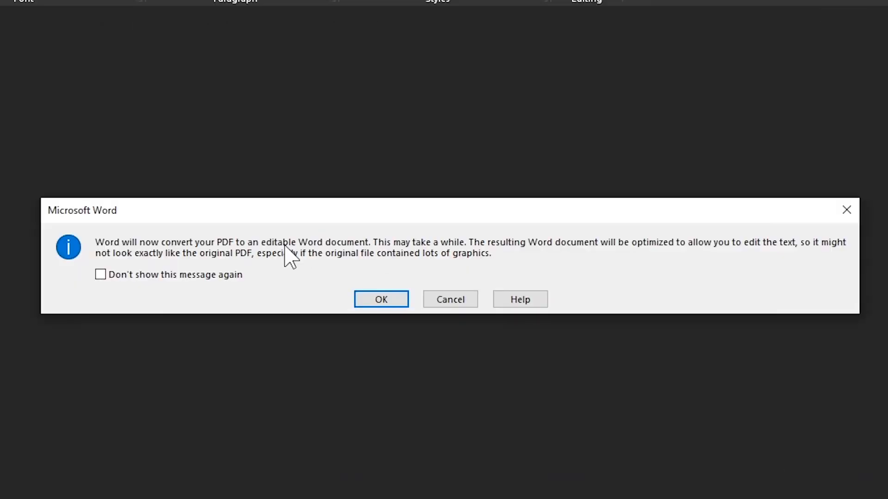
{"action": "mouse_move", "coordinate": [381, 299]}
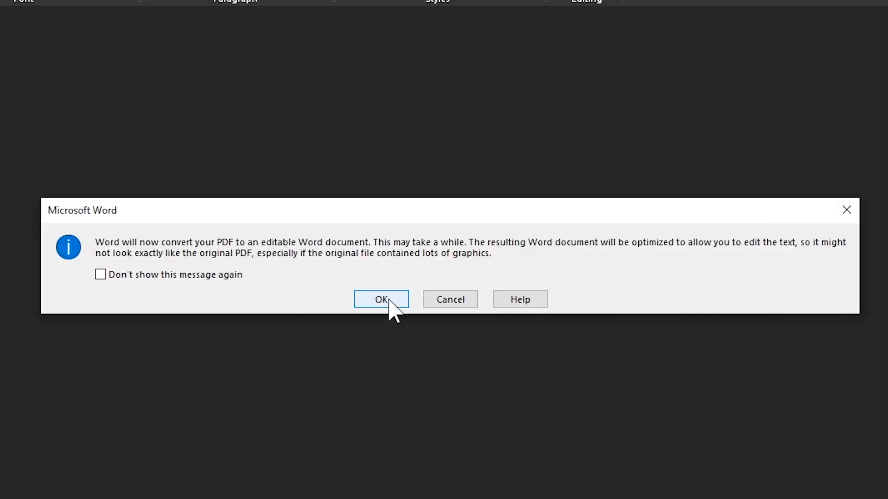
{"action": "left_click", "coordinate": [381, 299]}
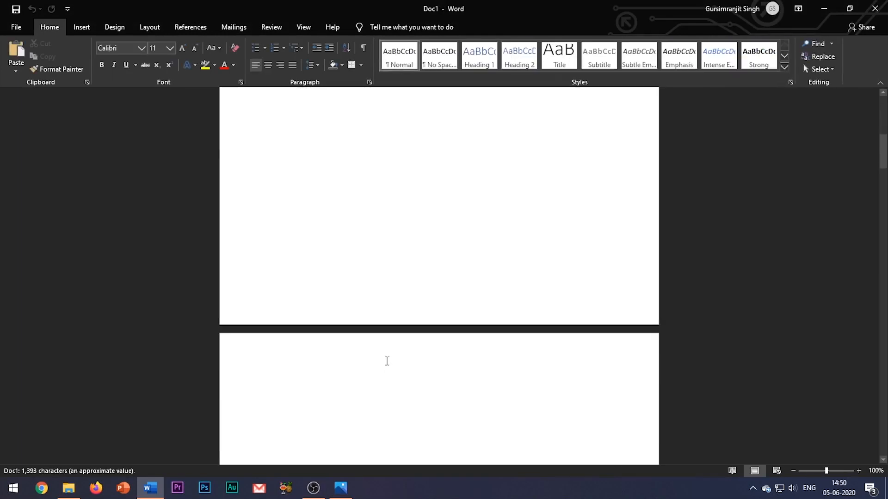
Scroll through Doc1's converted text, then return to the photo in Photos
{"action": "scroll", "scroll_direction": "up", "scroll_amount": 3}
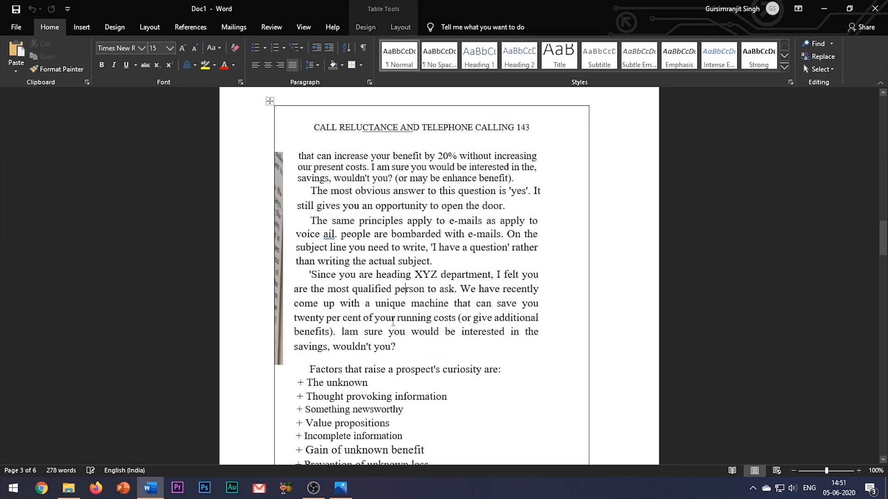
{"action": "scroll", "scroll_direction": "down", "scroll_amount": 3}
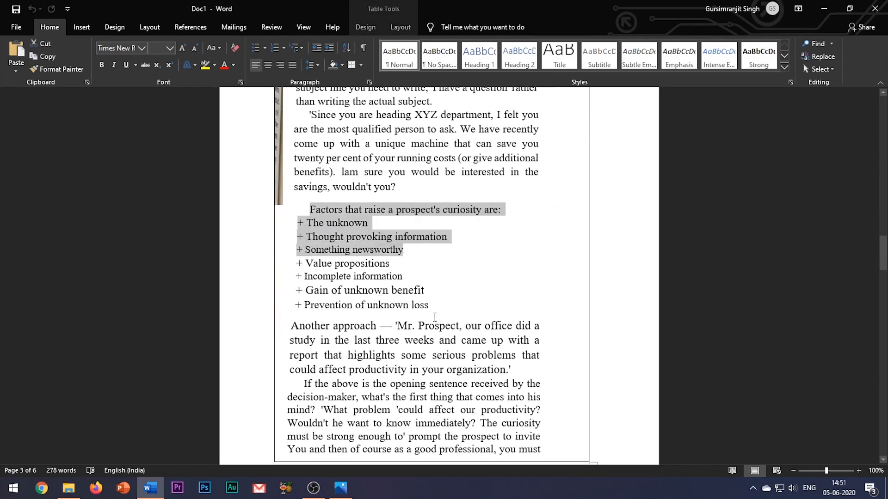
{"action": "left_click", "coordinate": [339, 489]}
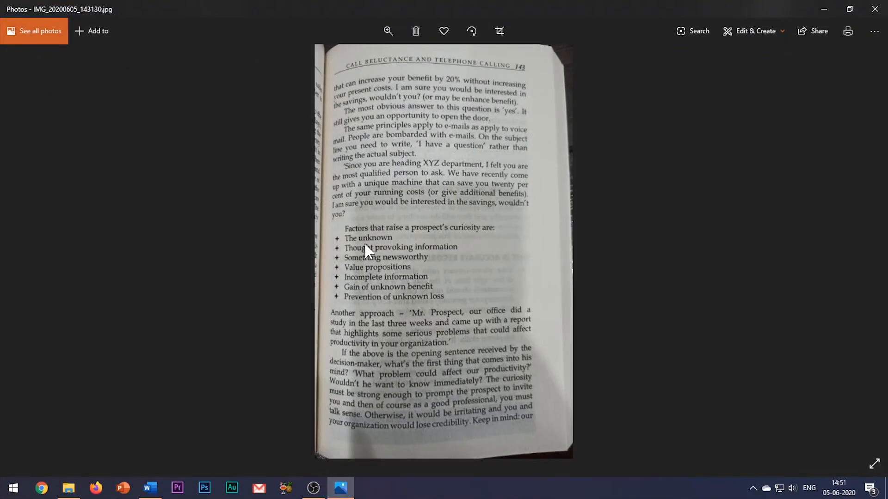
Zoom in on the photo's bullet list of curiosity factors
{"action": "left_click", "coordinate": [388, 31]}
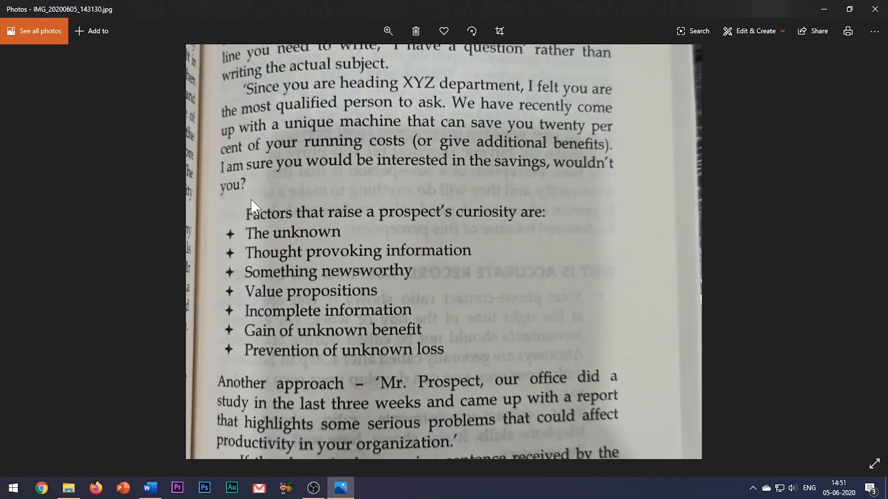
{"action": "mouse_move", "coordinate": [394, 368]}
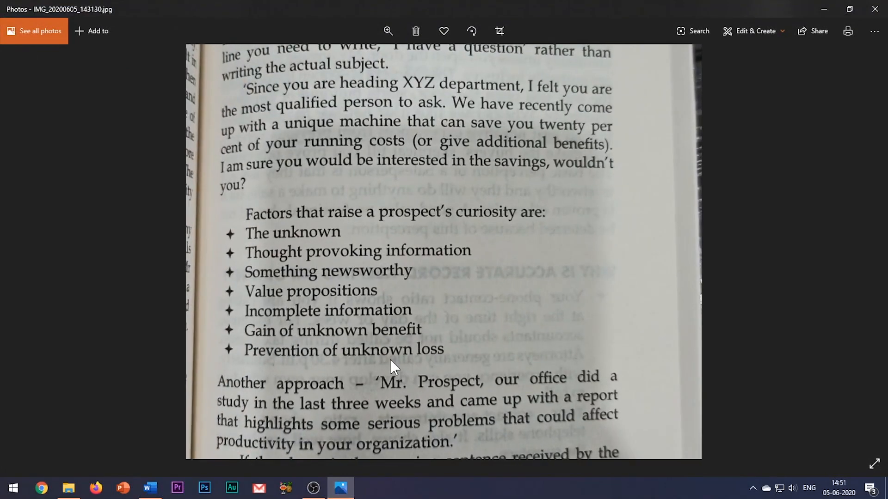
{"action": "mouse_move", "coordinate": [149, 488]}
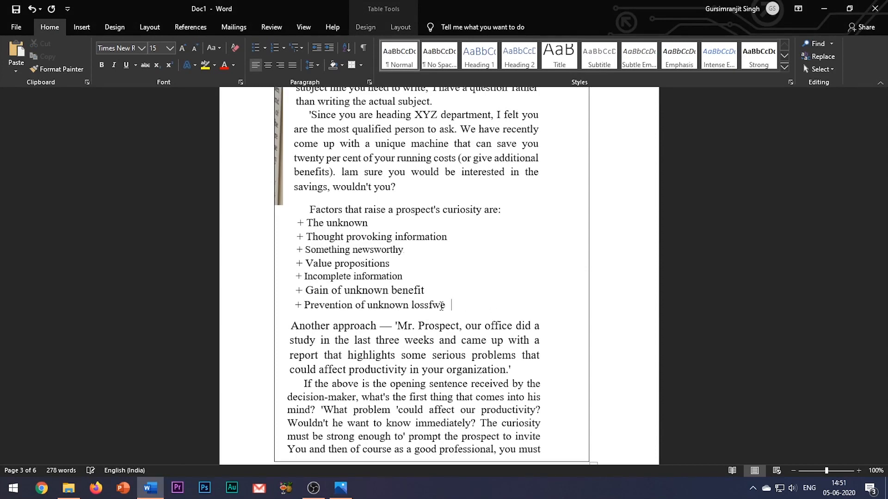
Delete the test letters typed after 'Prevention of unknown loss'
{"action": "key", "text": "Backspace"}
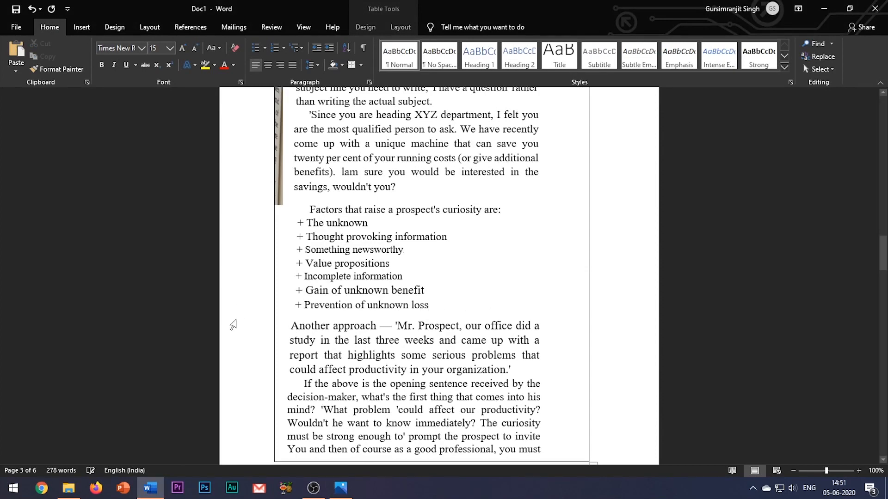